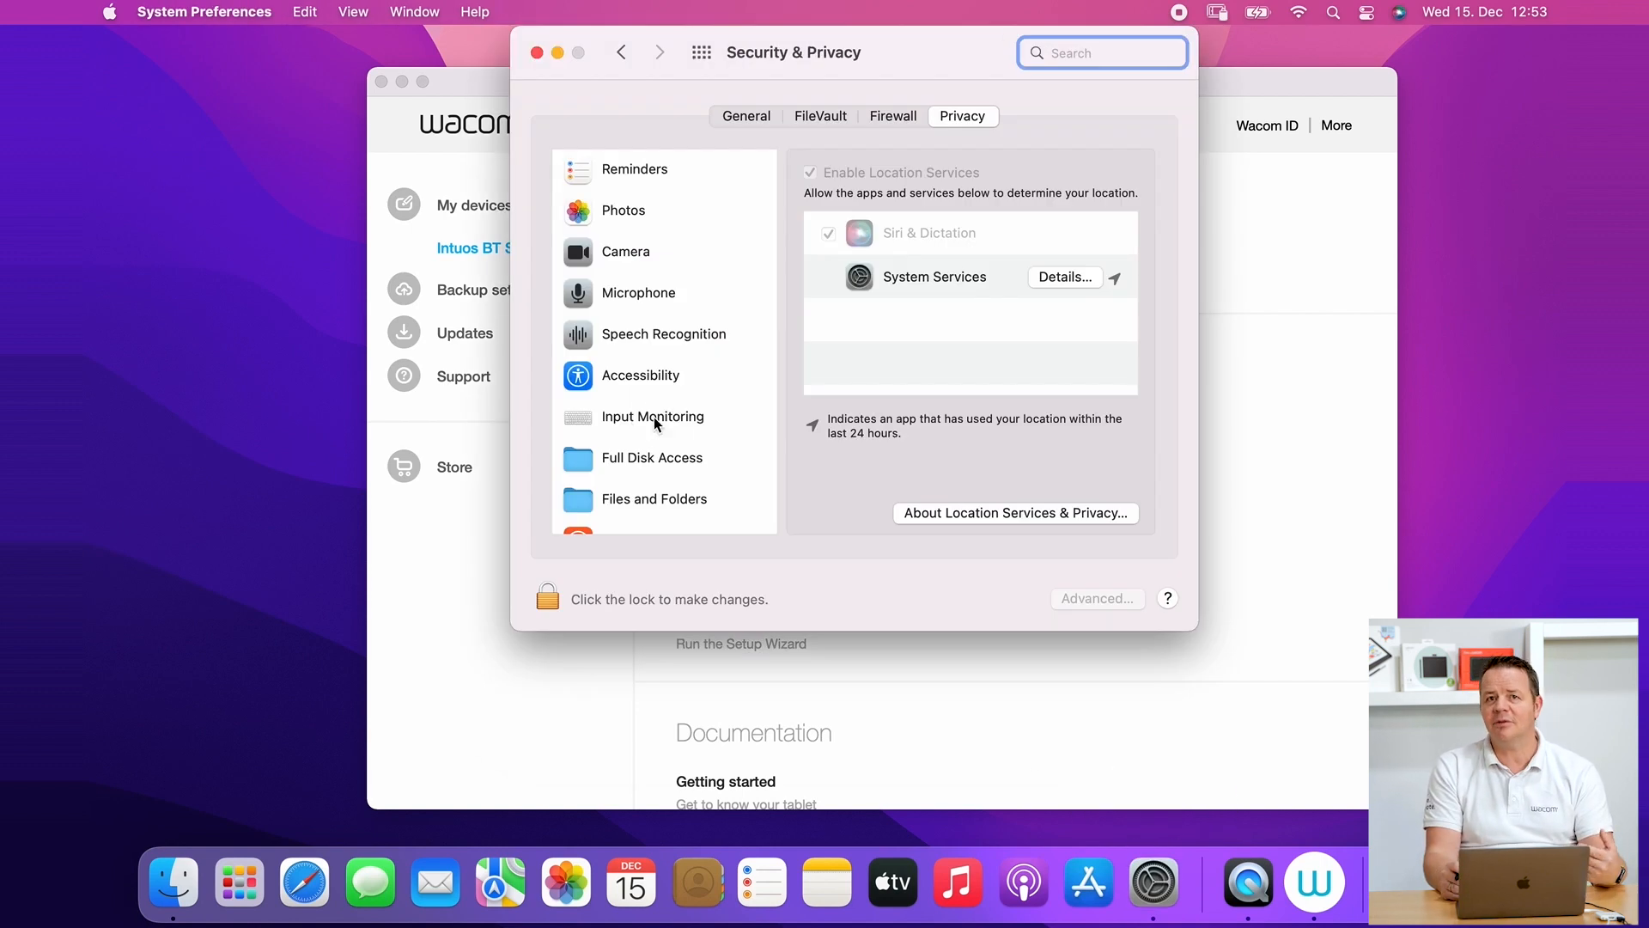
Confirm My devices reports no tablet connected, then bring up System Preferences from the Dock
left_click(652, 415)
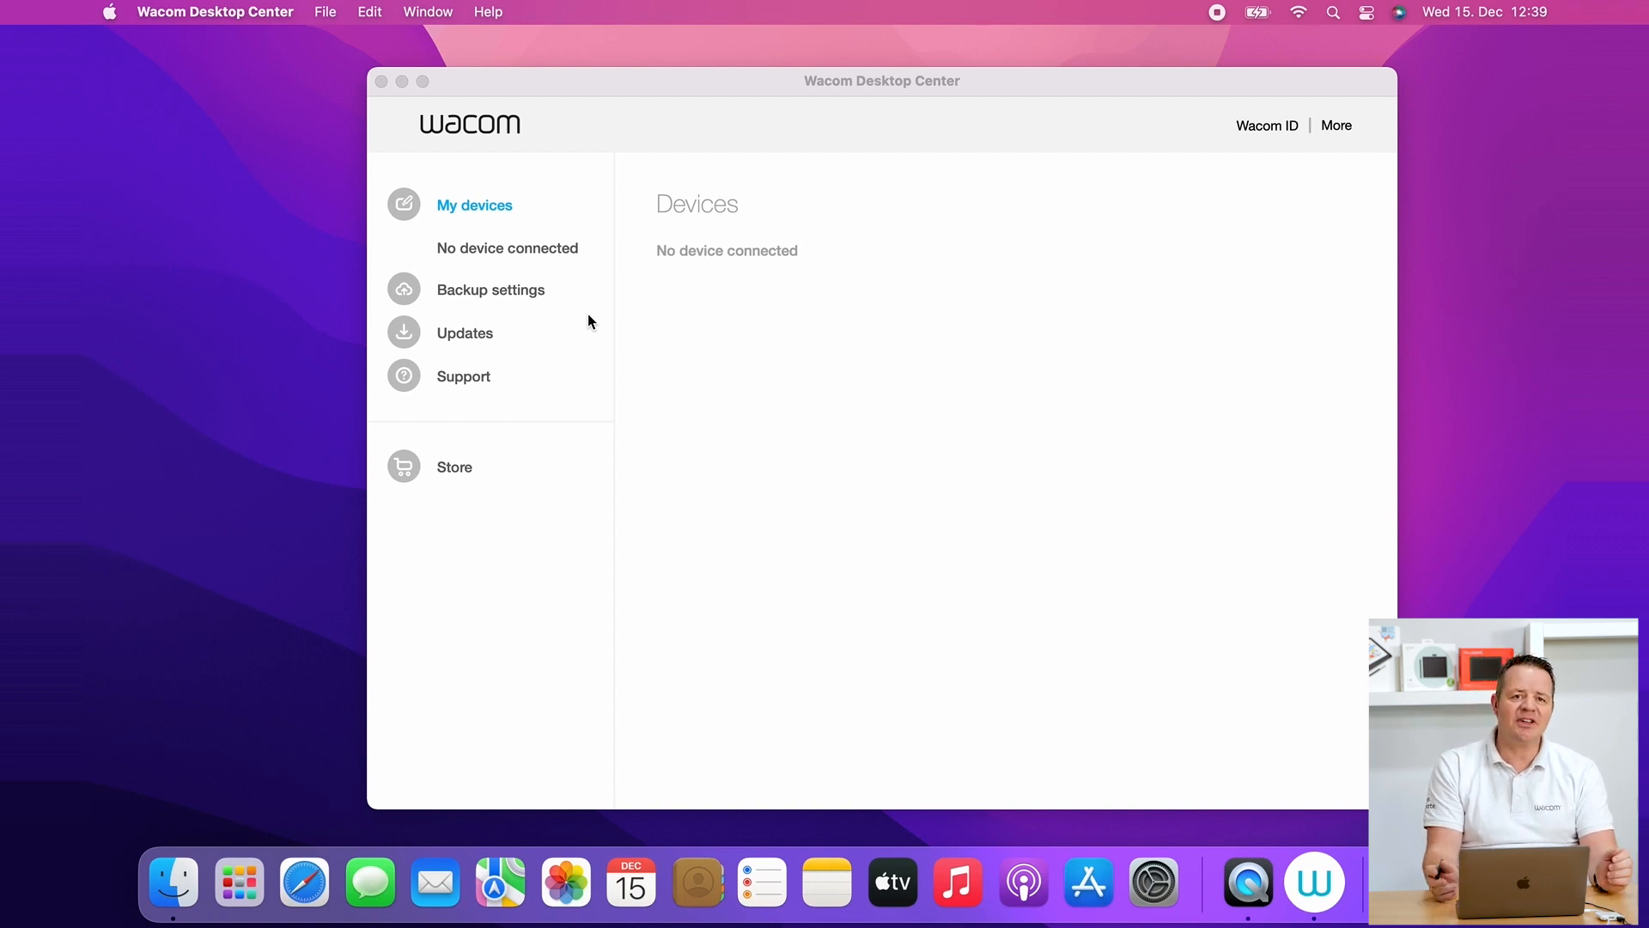
mouse_move(354, 129)
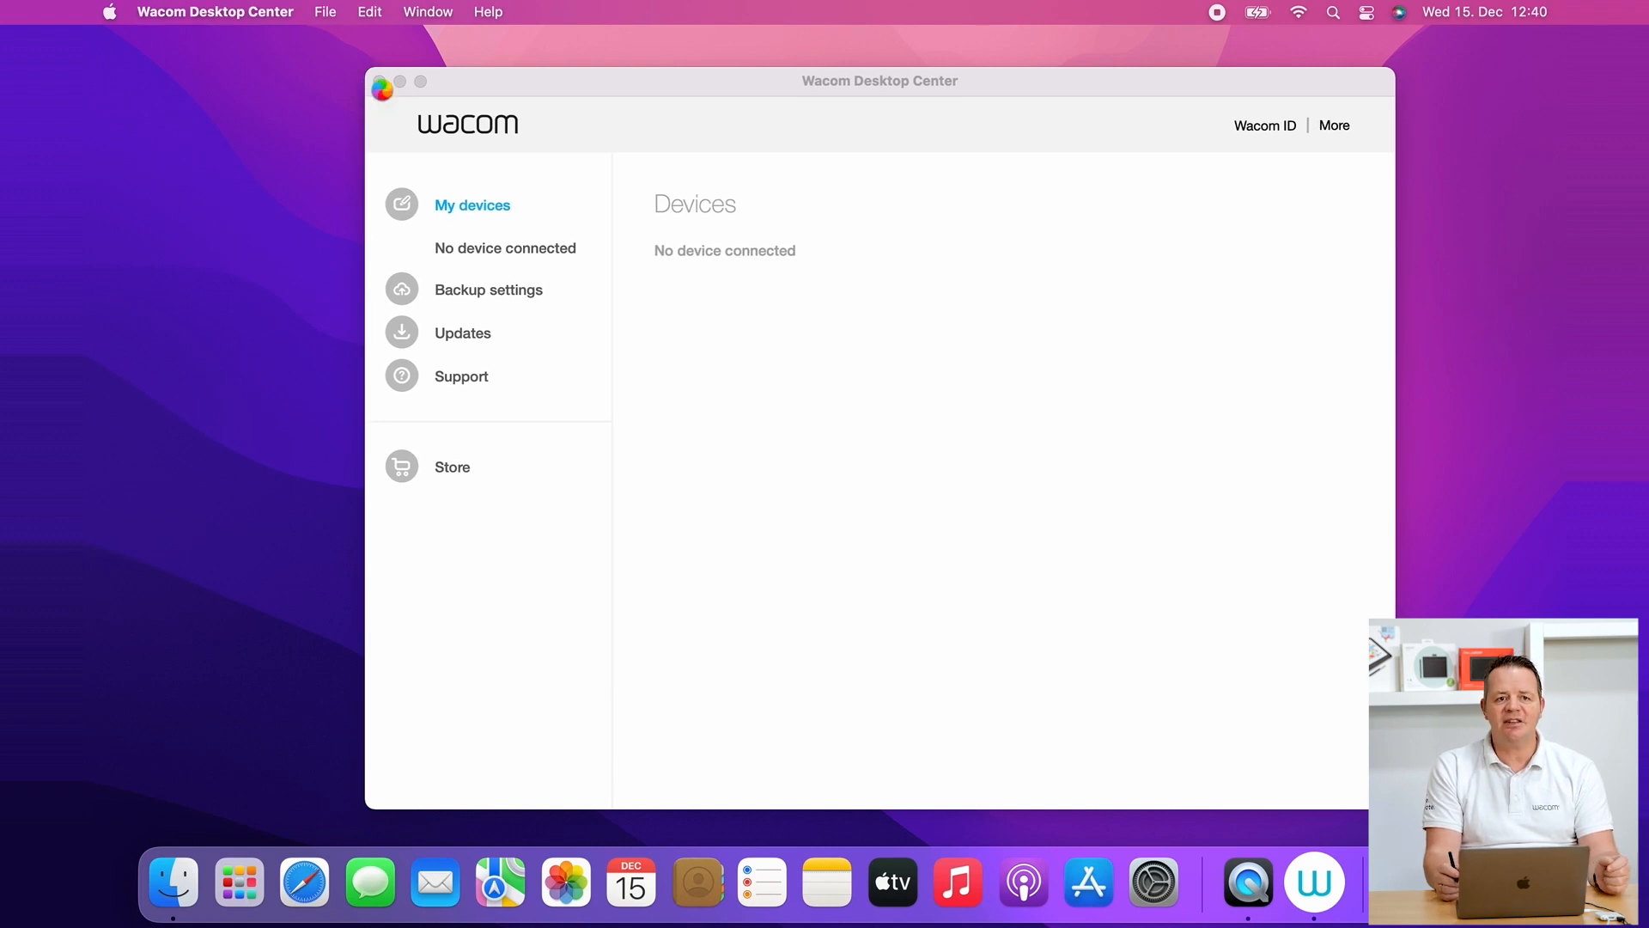
mouse_move(845, 424)
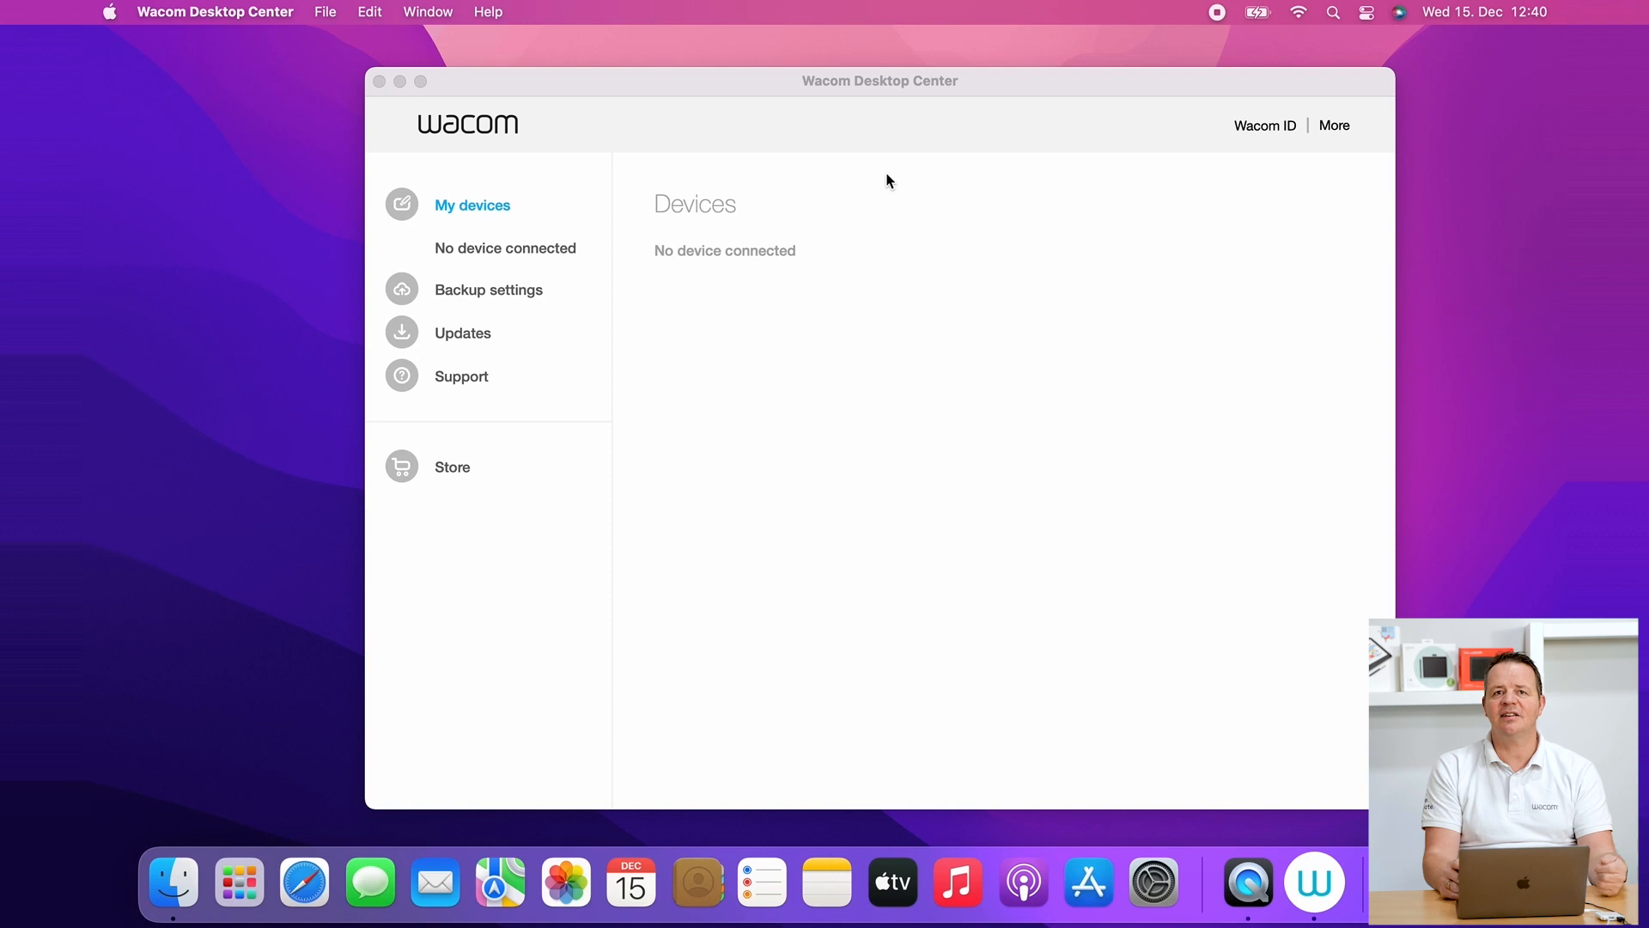
mouse_move(517, 185)
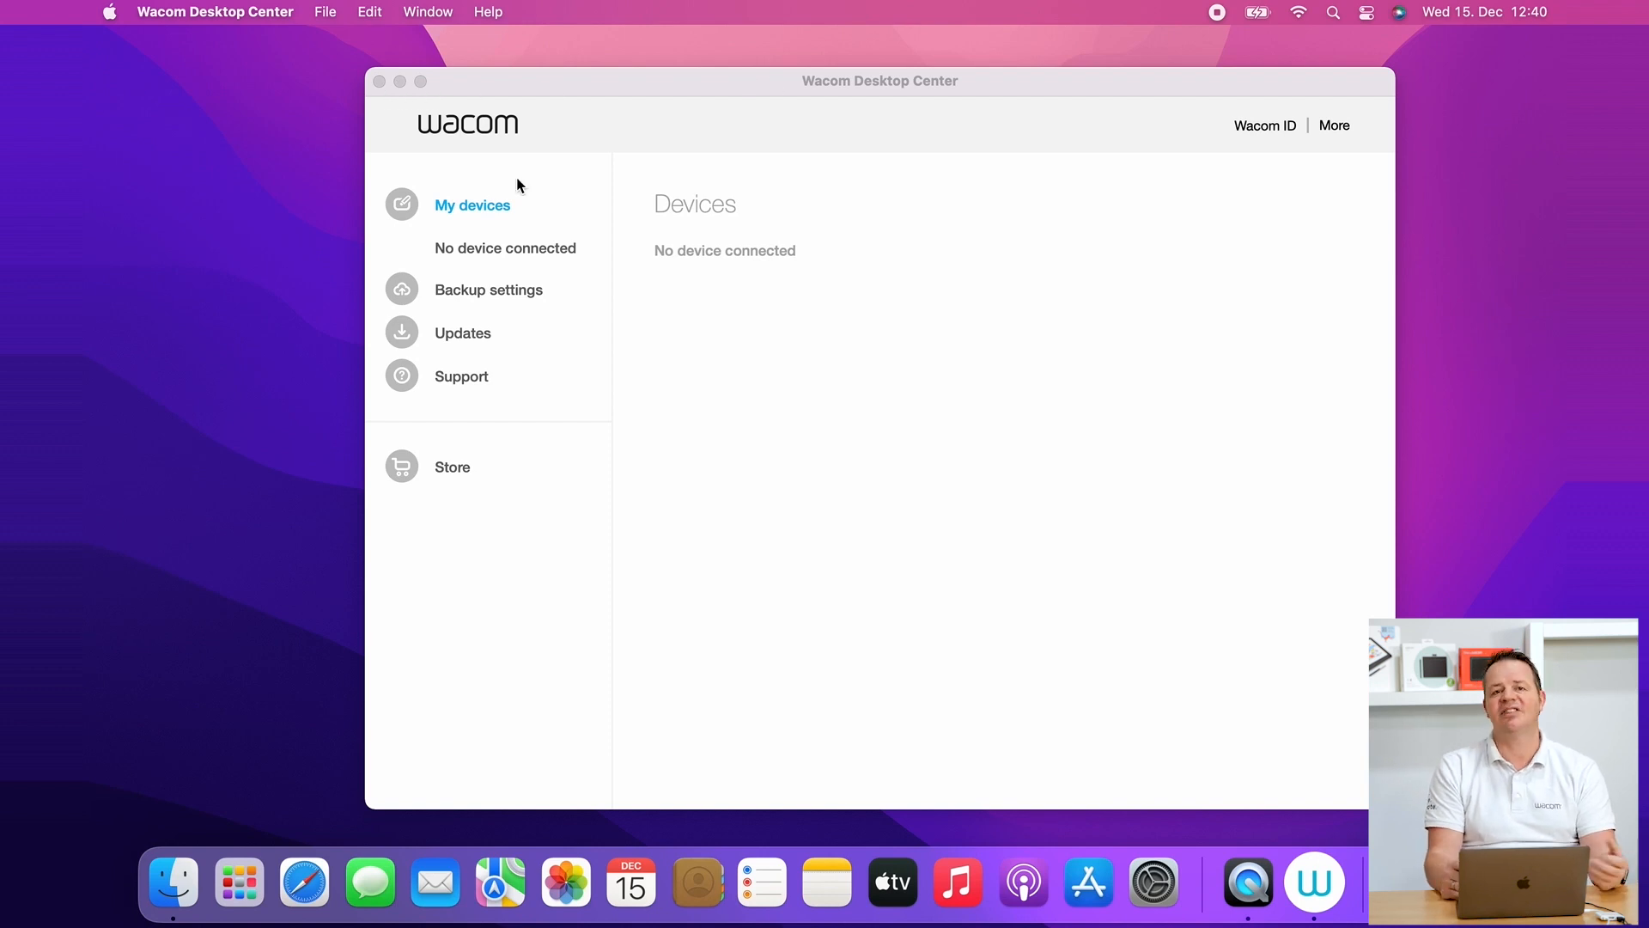
left_click(1152, 881)
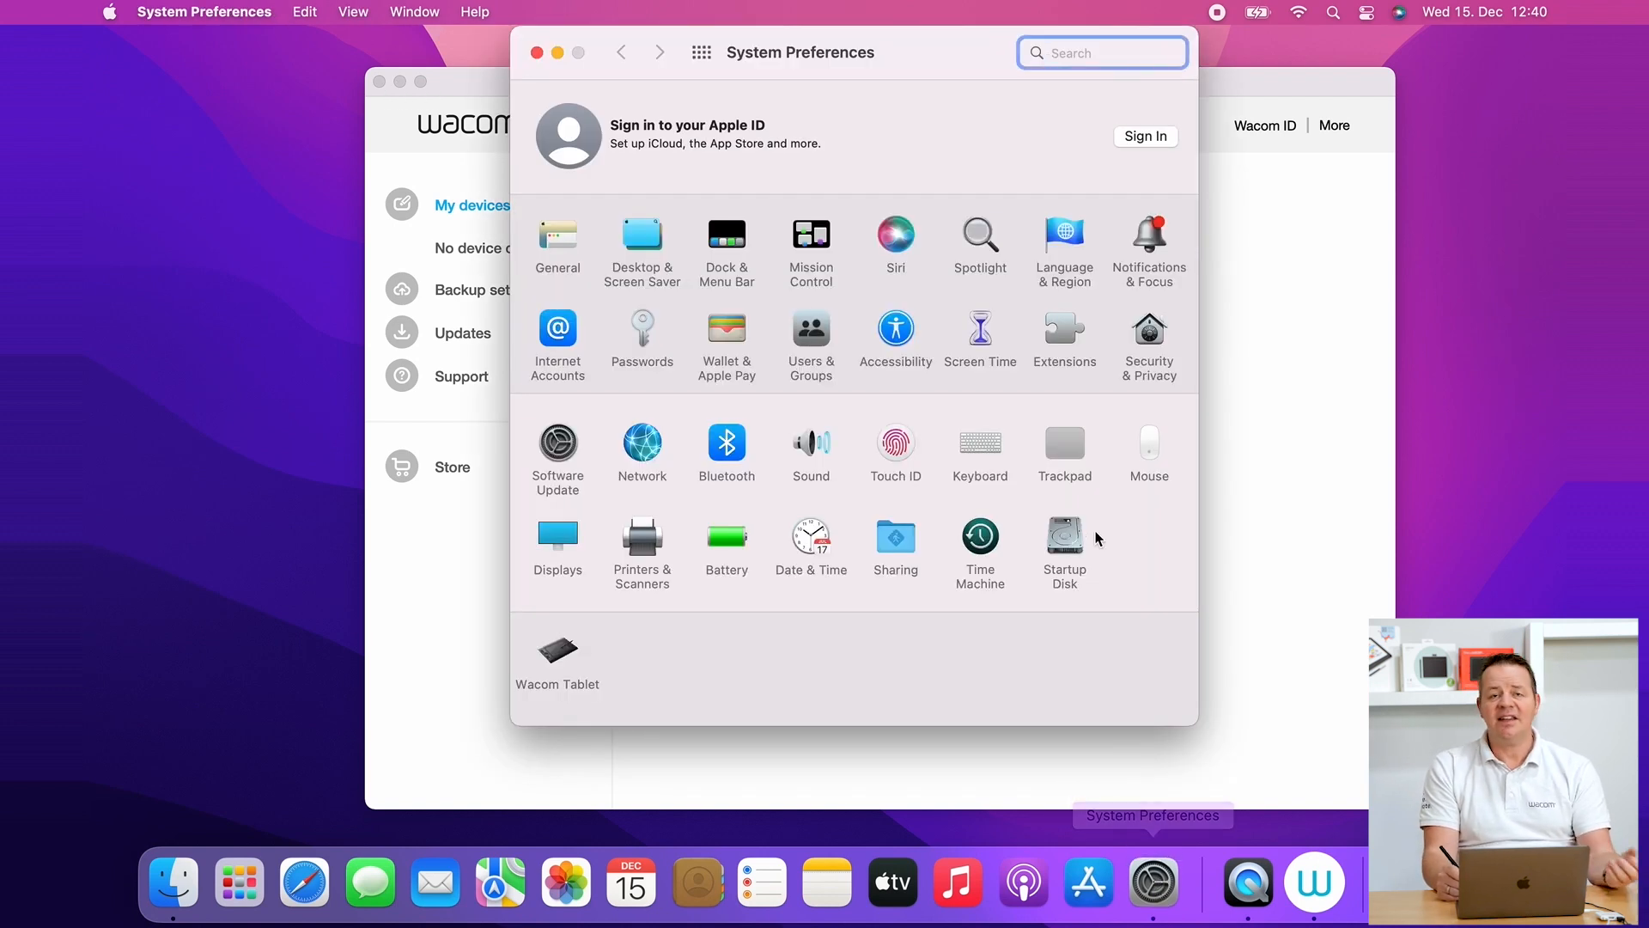
Show Security & Privacy's Accessibility list with AEServer and com.wacom.IOManager unticked
left_click(1147, 337)
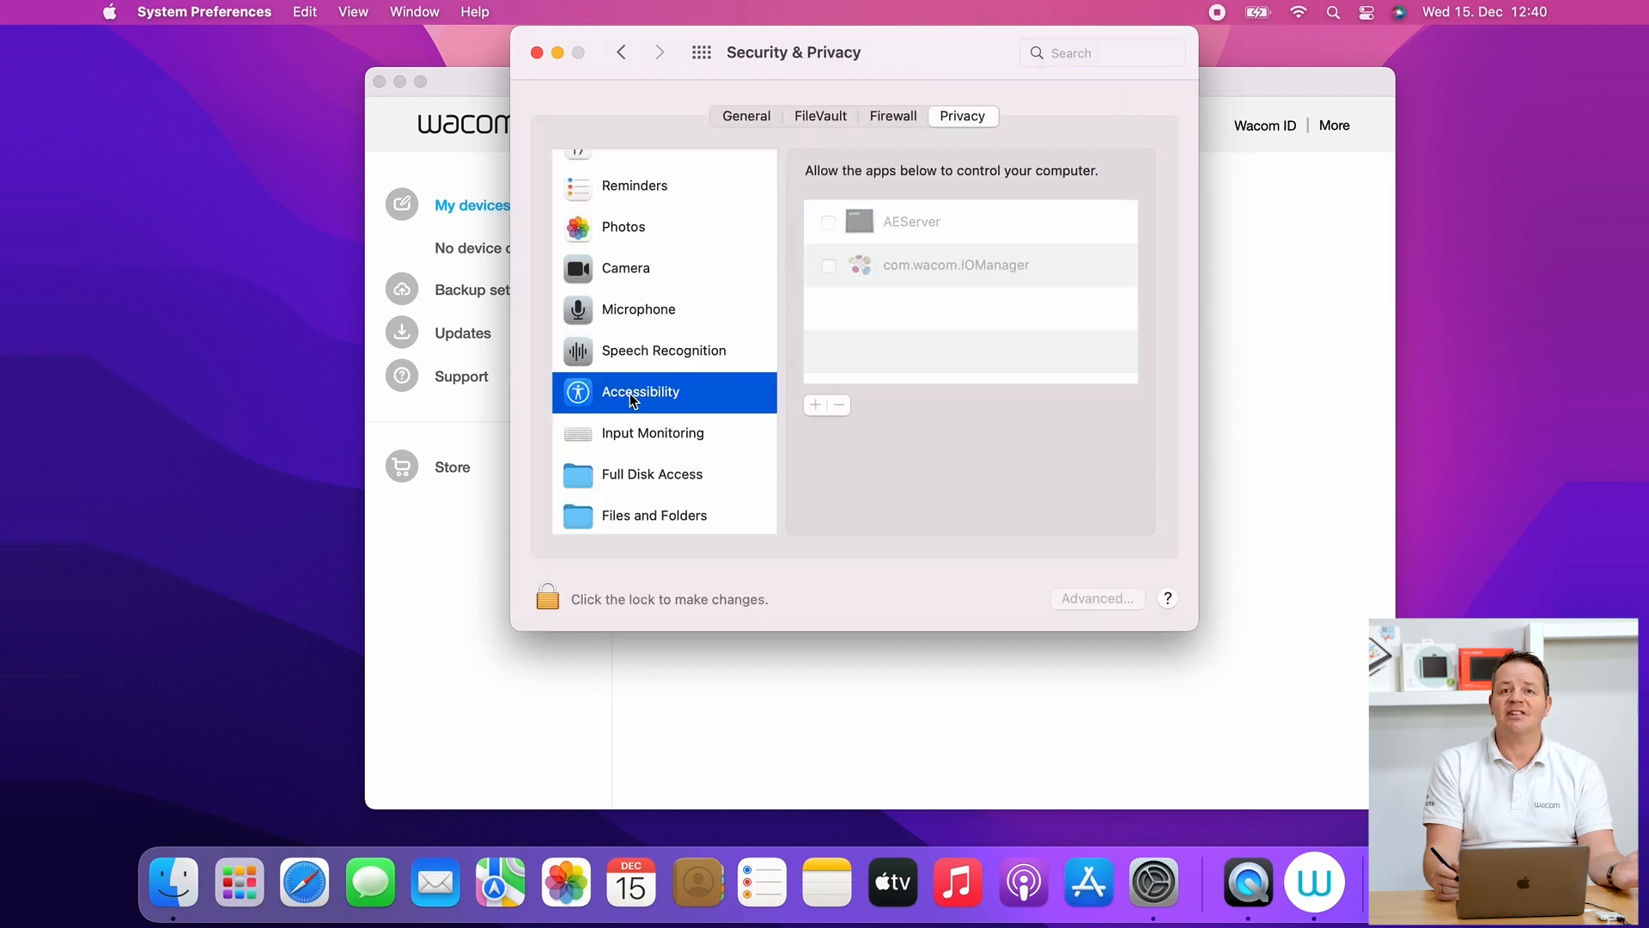
mouse_move(948, 299)
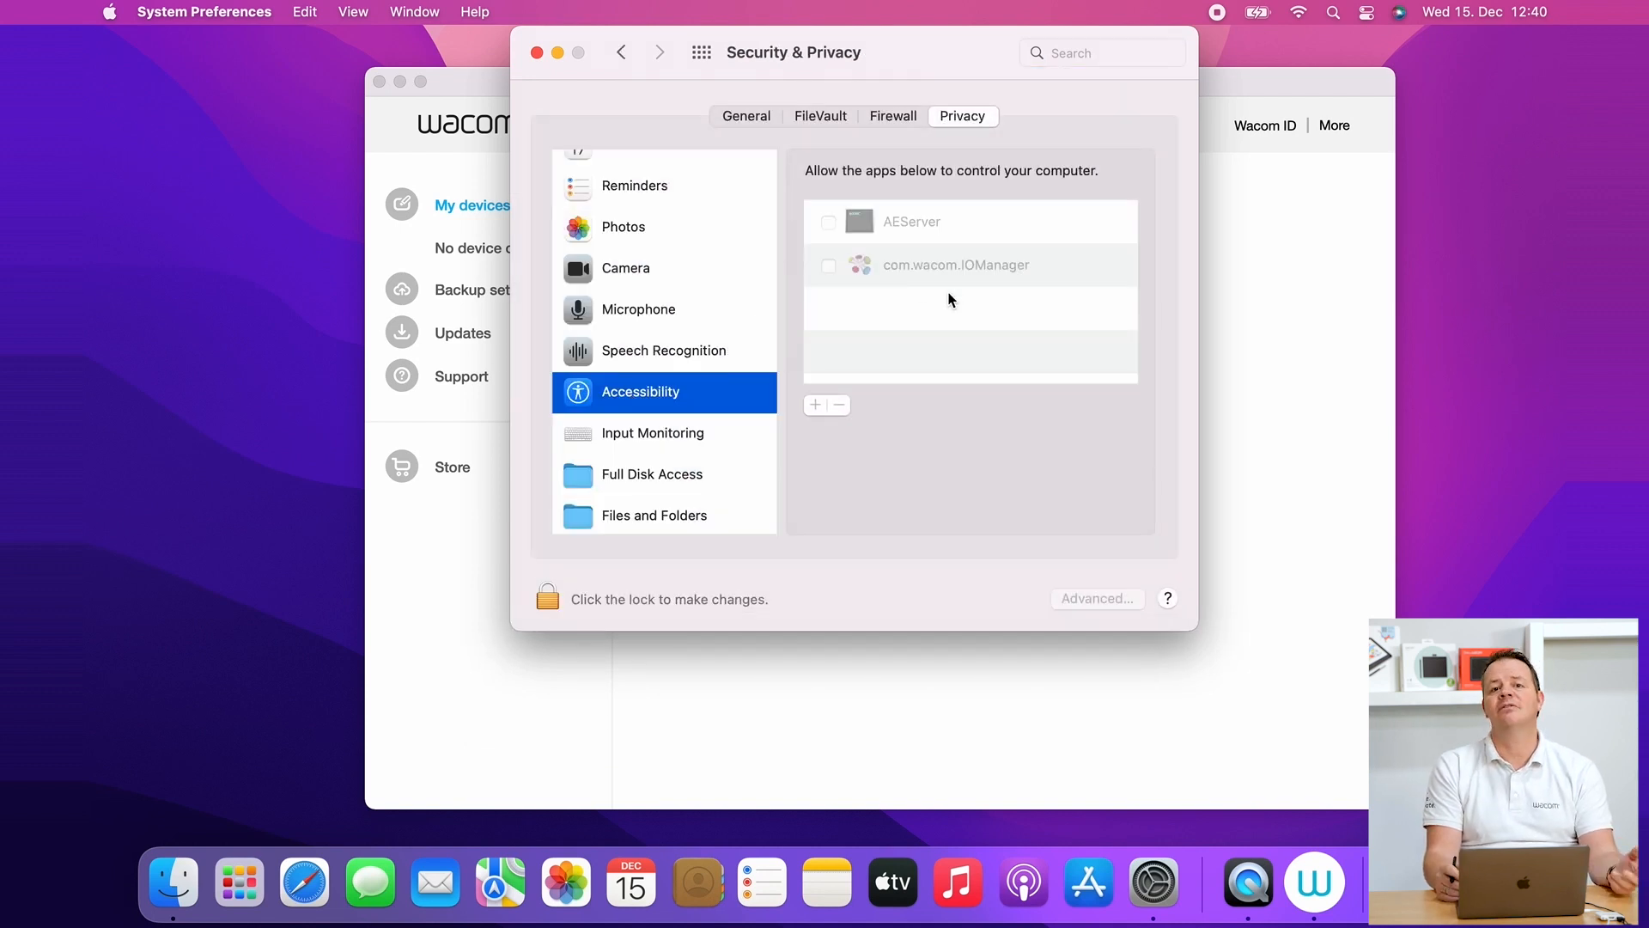